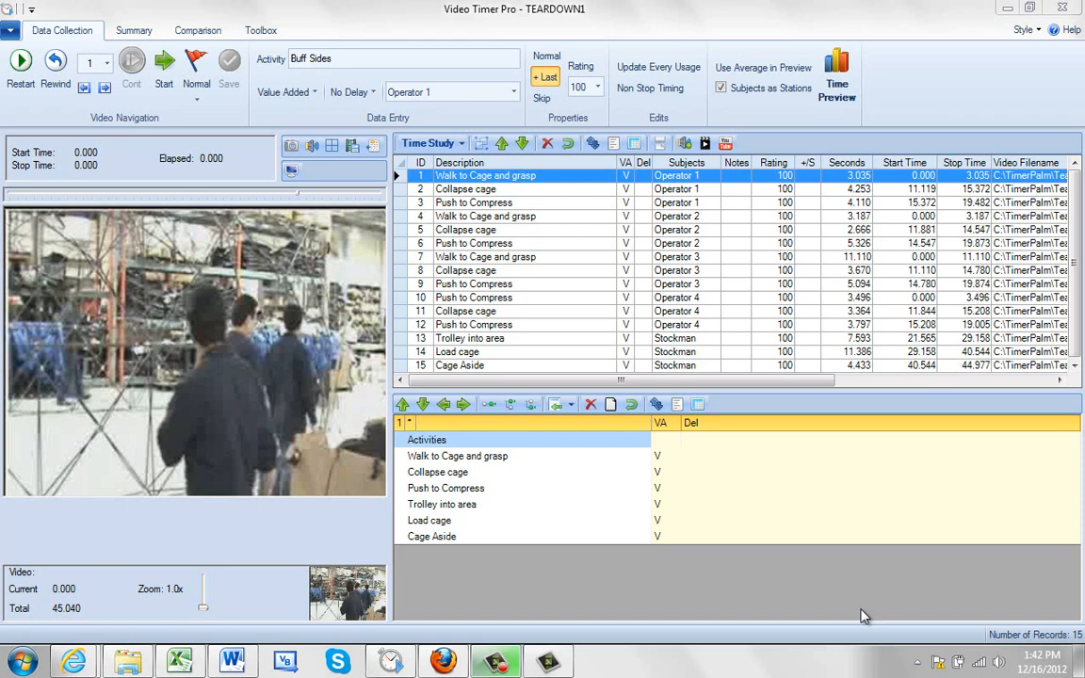
pyautogui.moveTo(842, 615)
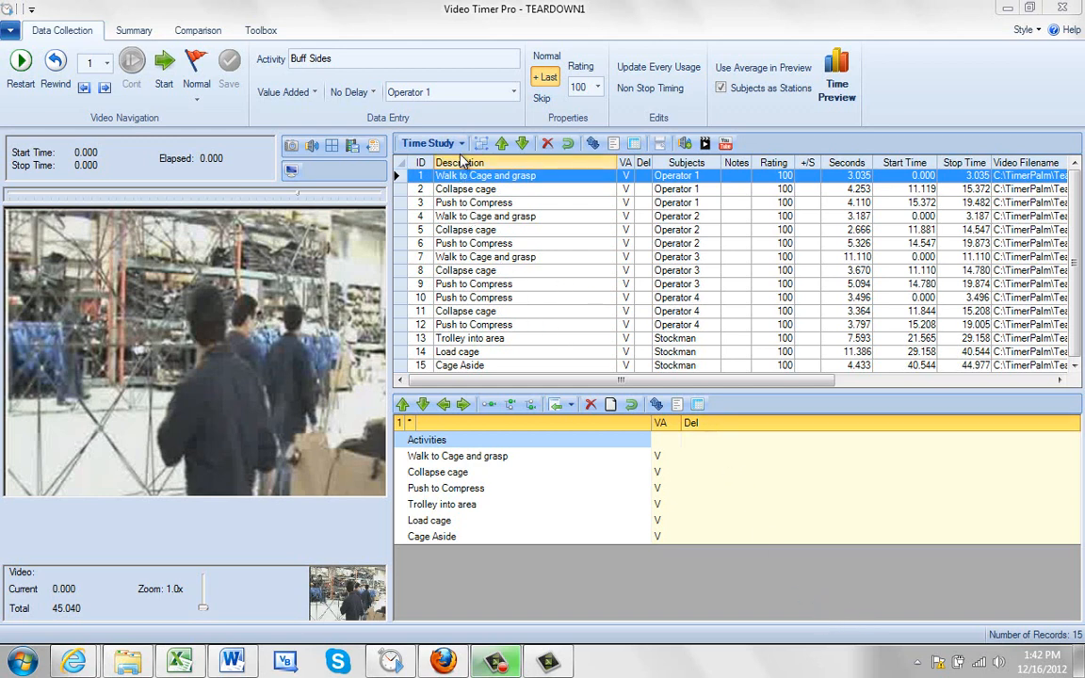
# Step: Show the list of available views for the TEARDOWN1 time study table
pyautogui.click(431, 144)
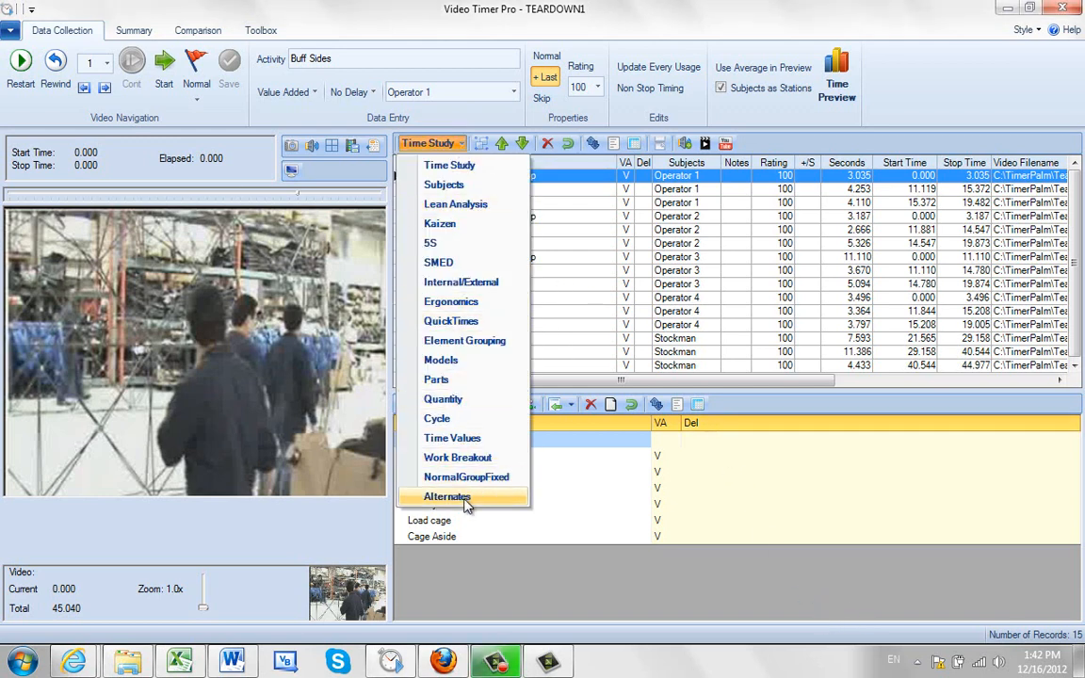
# Step: Switch to the Alternates view and finish giving row 3, Push to Compress, three alternates
pyautogui.click(448, 497)
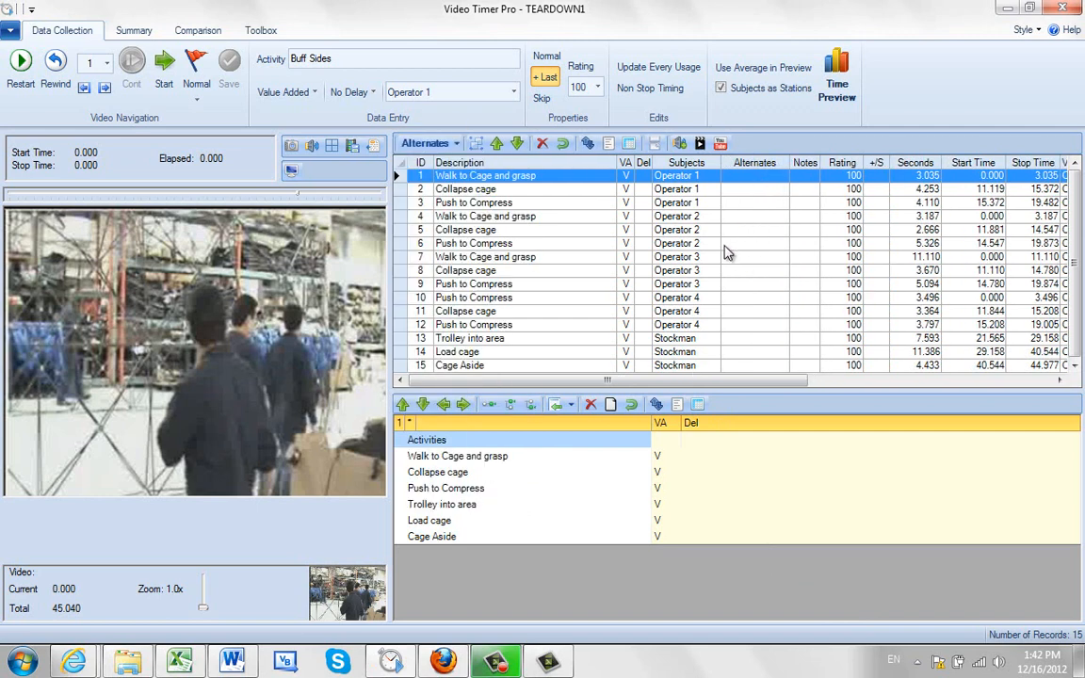
pyautogui.moveTo(742, 211)
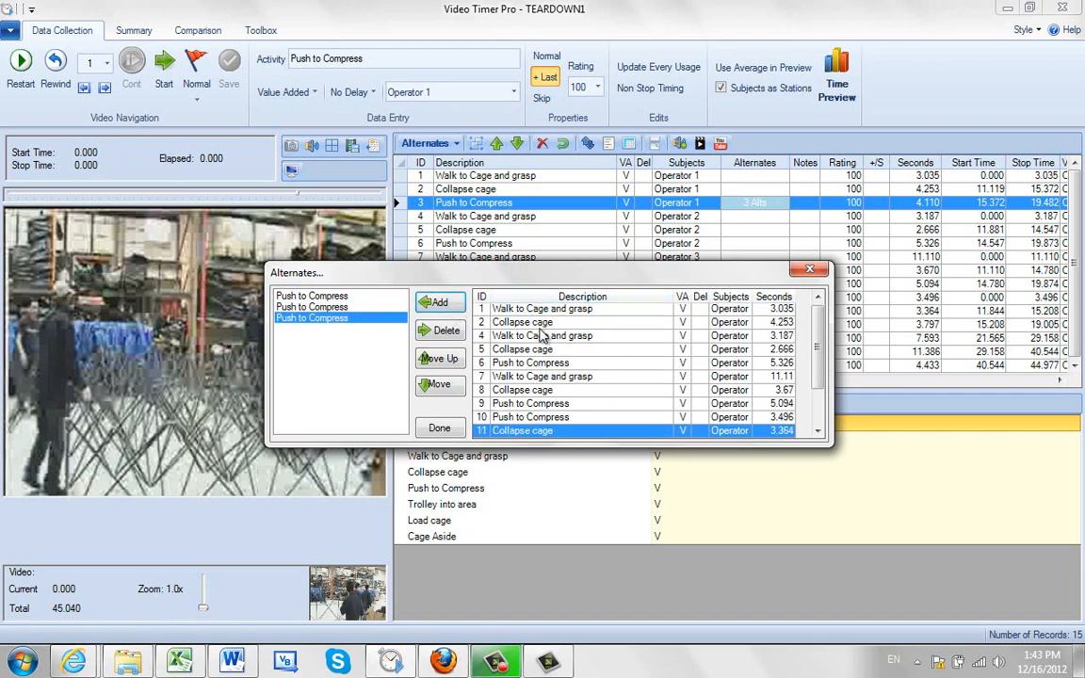
pyautogui.moveTo(535, 407)
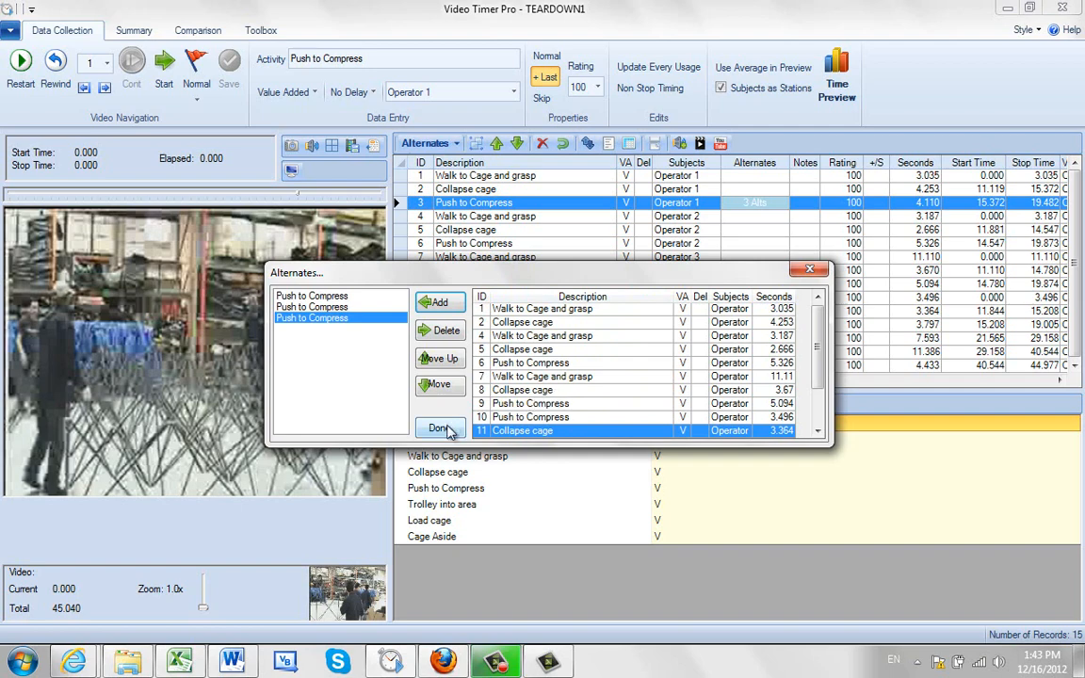
pyautogui.click(438, 428)
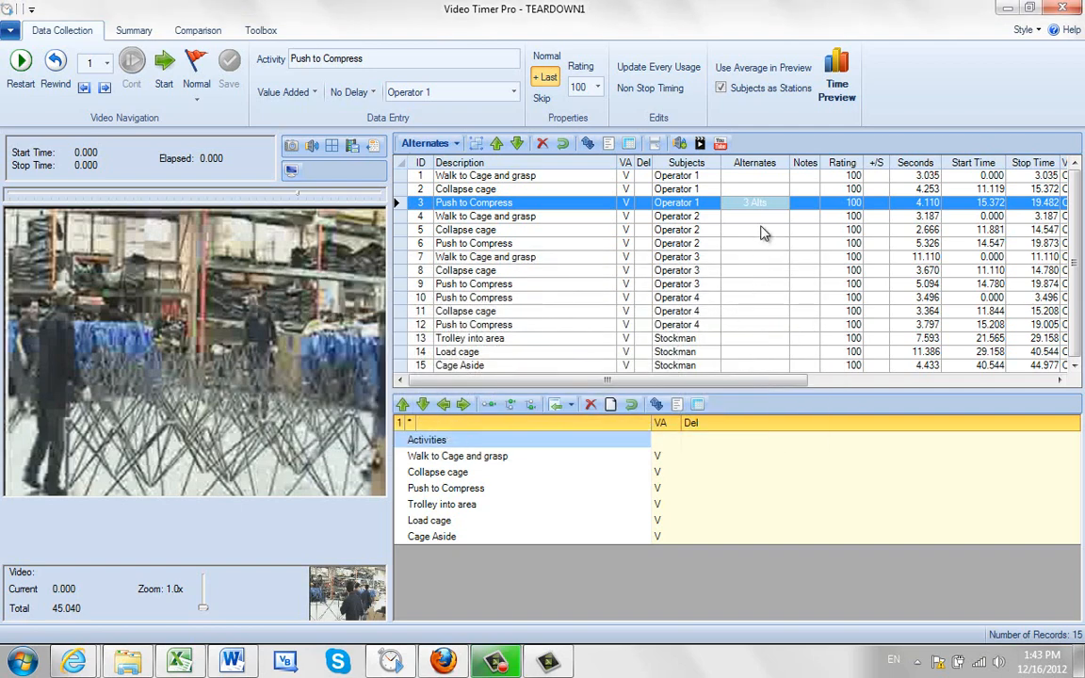
# Step: Assign row 8 alternates Collapse cage then Push to Compress, removing the duplicate
pyautogui.click(755, 203)
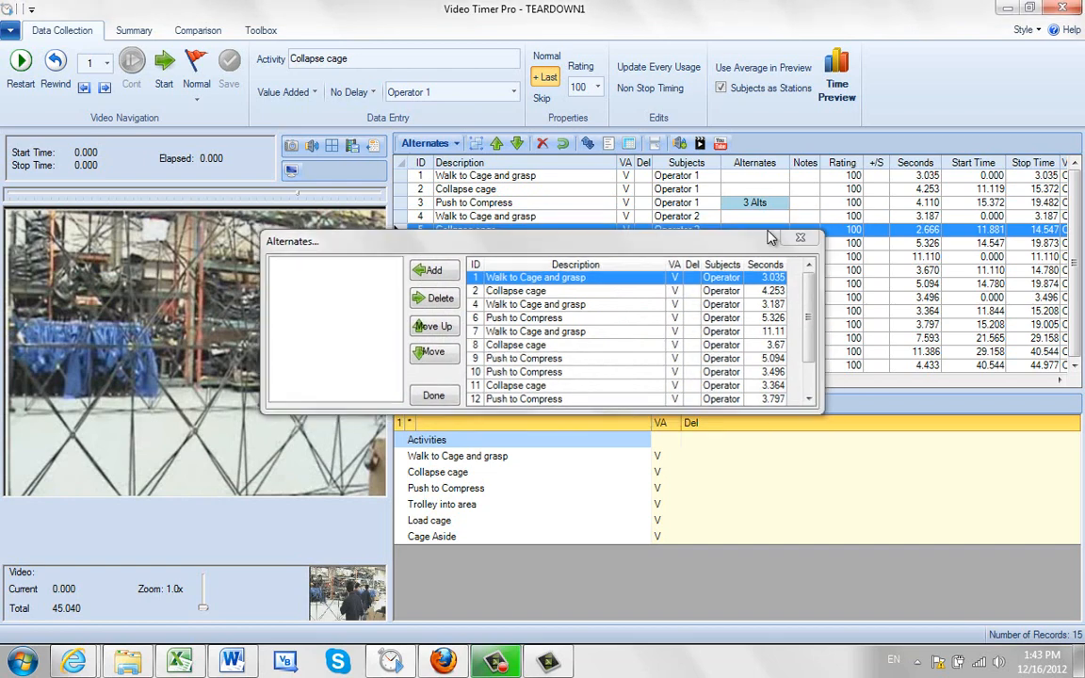
pyautogui.click(433, 395)
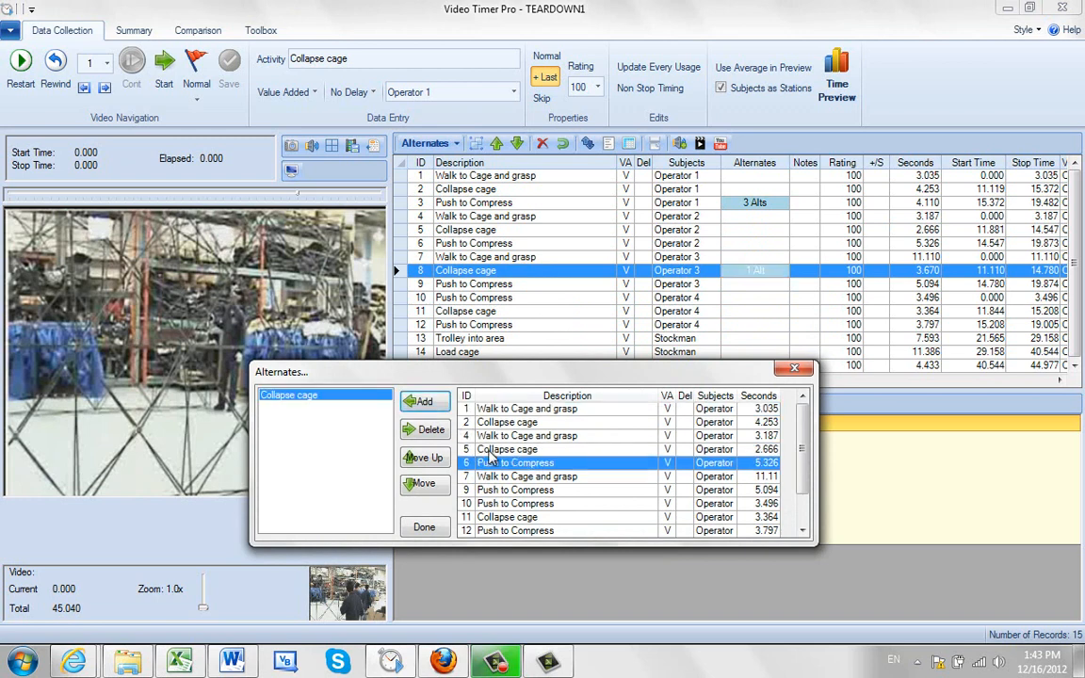
pyautogui.click(802, 532)
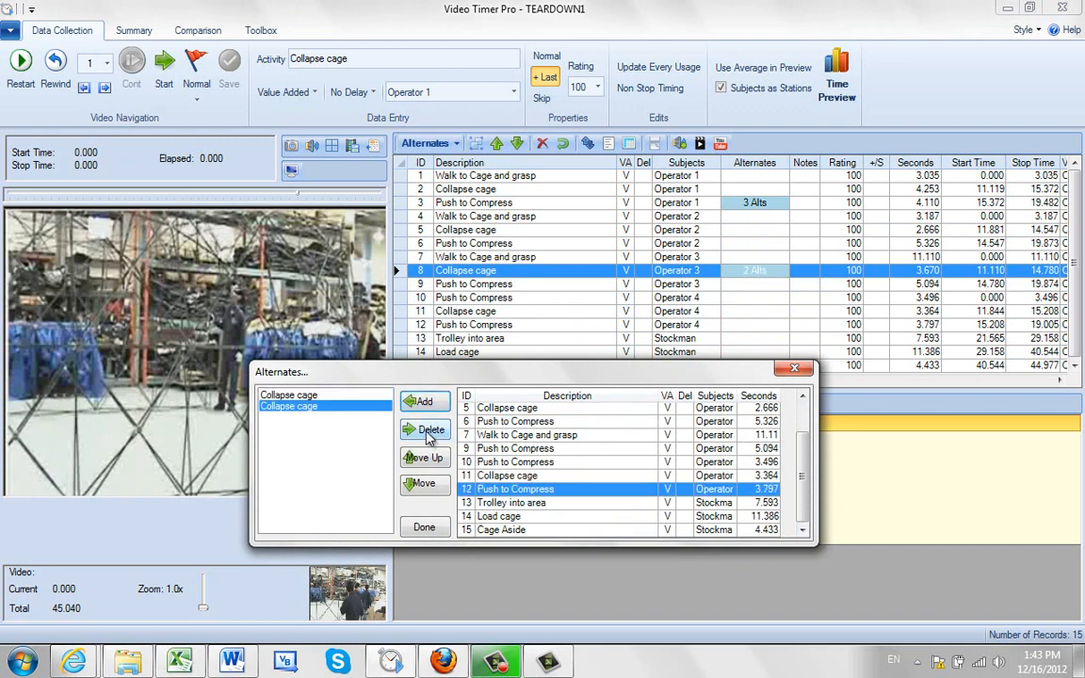
pyautogui.click(431, 430)
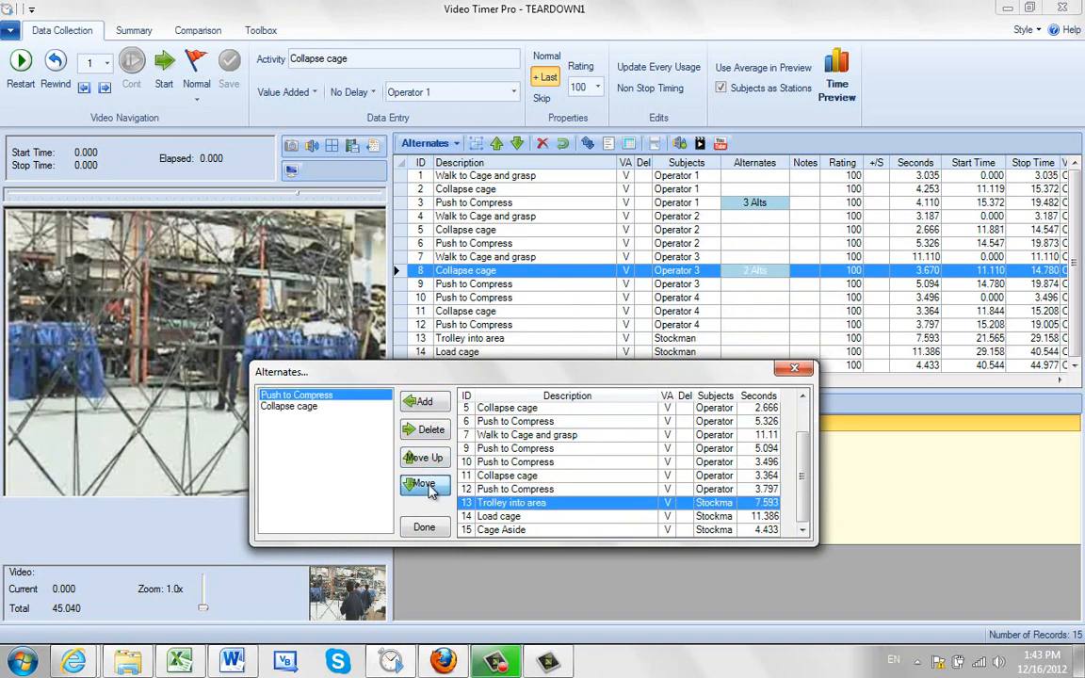
pyautogui.click(423, 483)
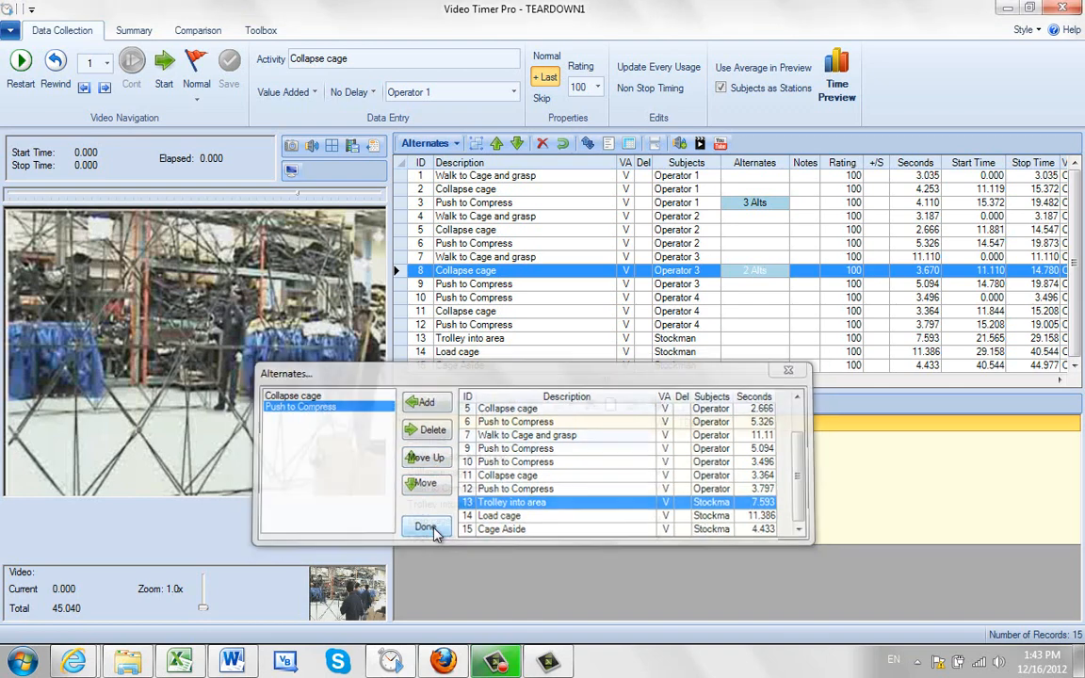
# Step: Close row 8's alternates and add Walk to Cage and grasp, then Collapse cage, to row 11
pyautogui.click(427, 527)
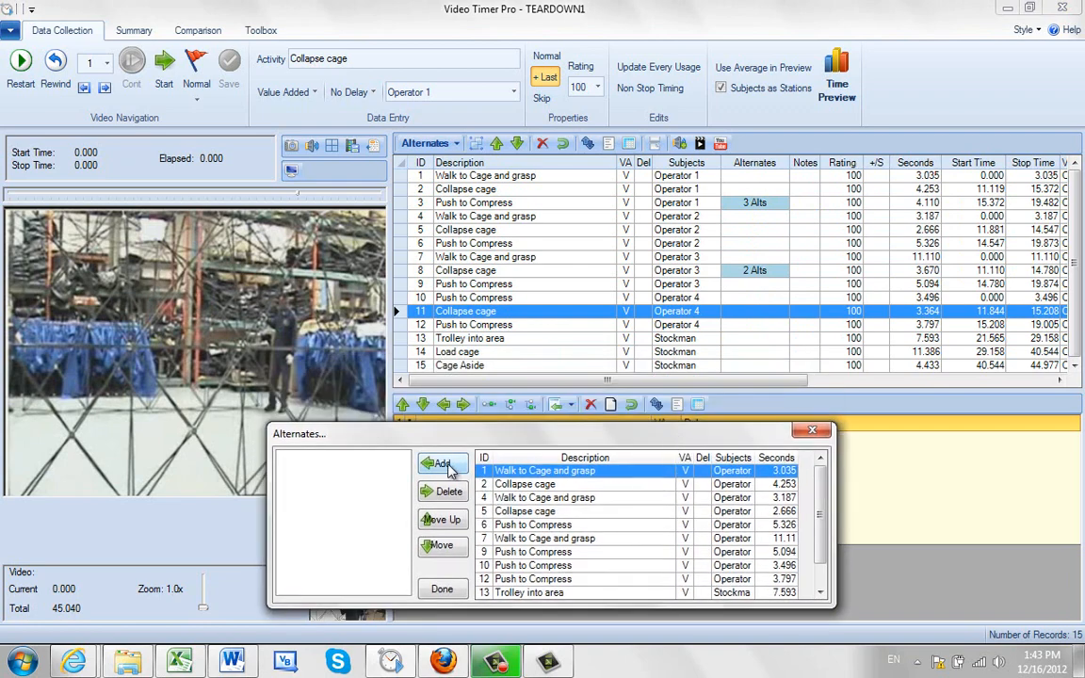
pyautogui.click(442, 463)
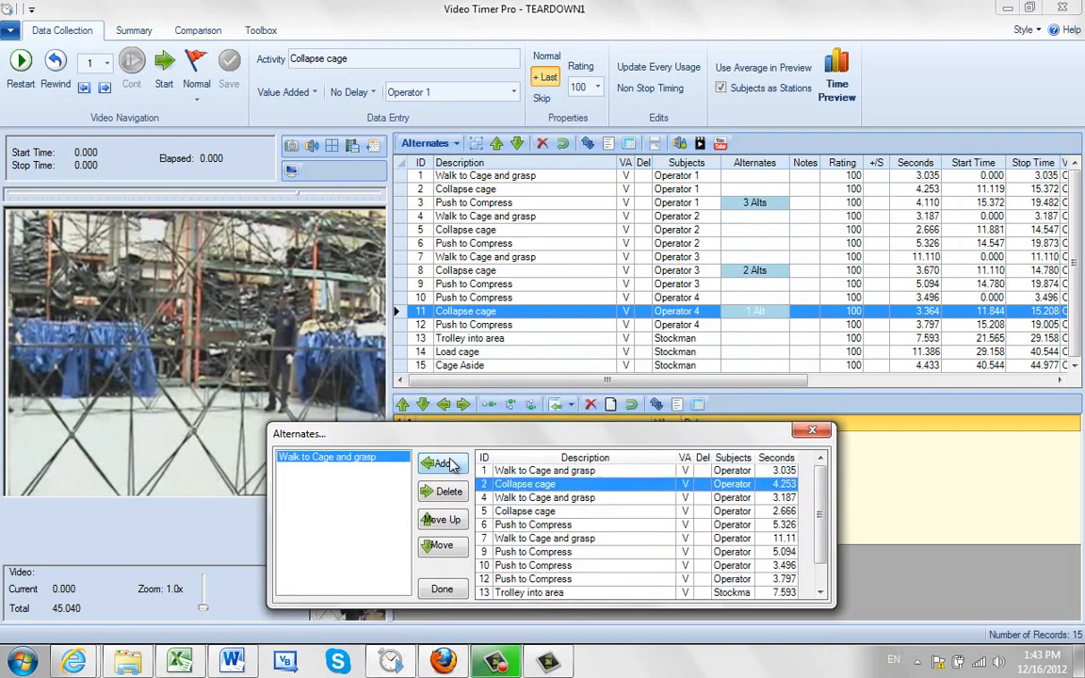
pyautogui.click(442, 464)
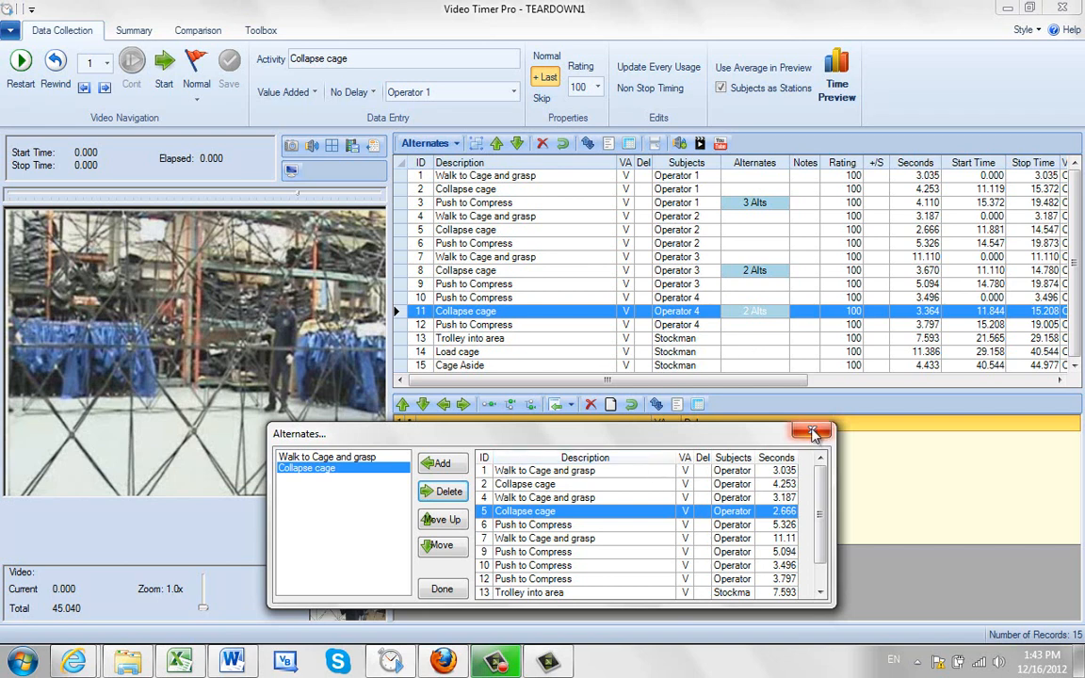
pyautogui.moveTo(812, 432)
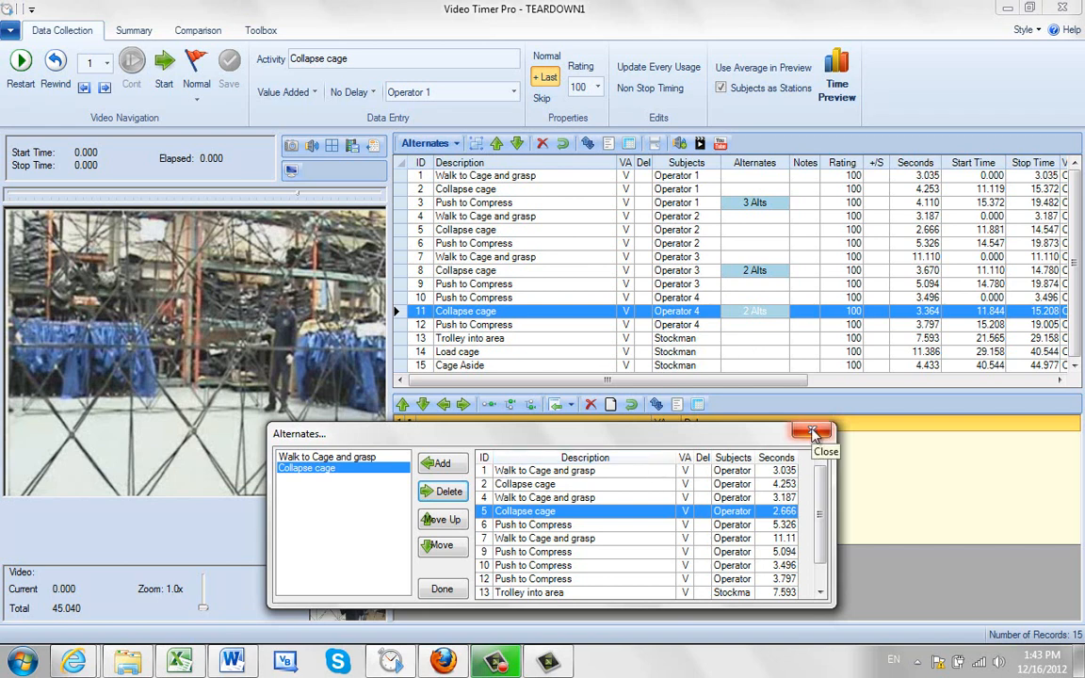